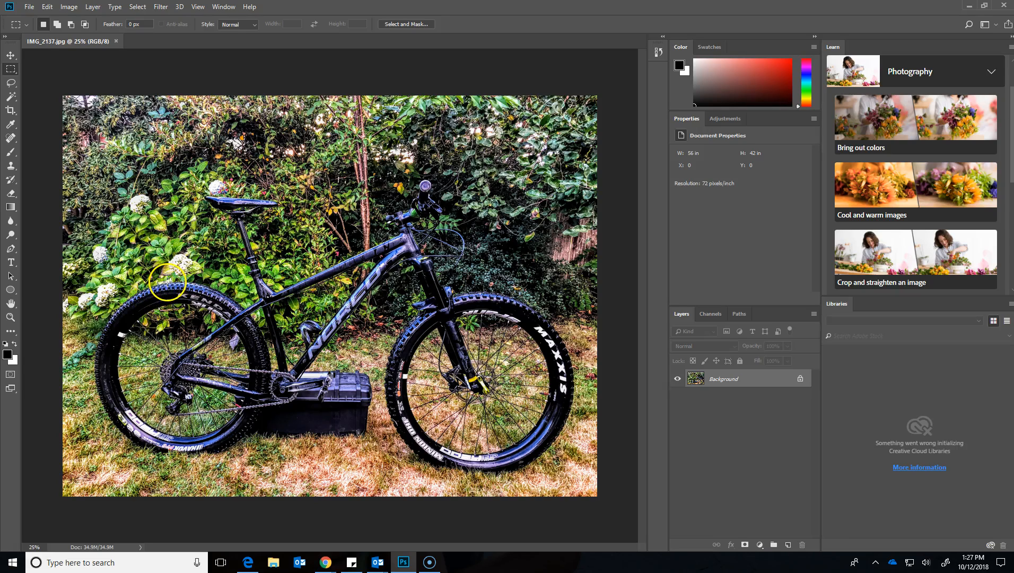
mouse_move(158, 295)
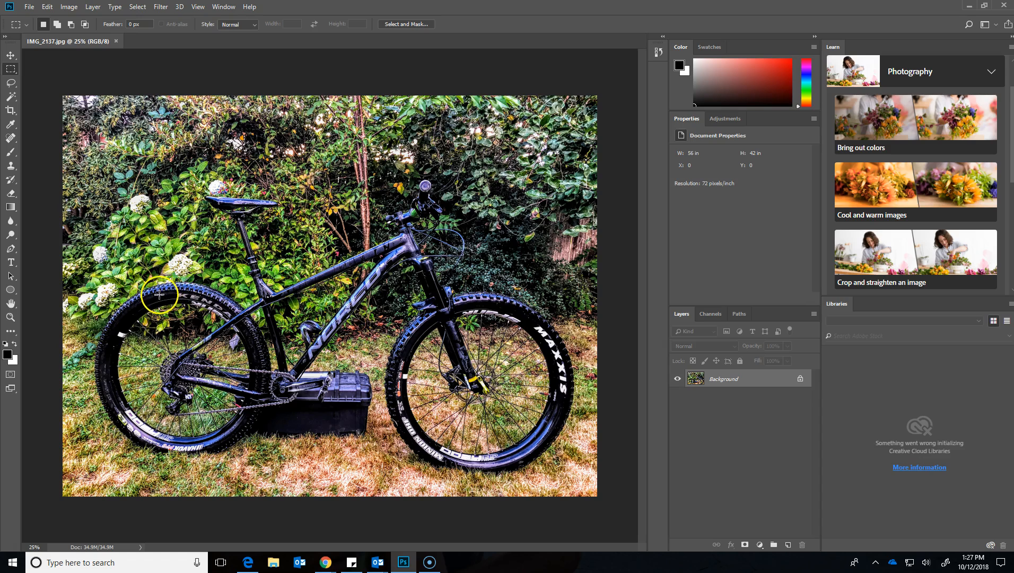
mouse_move(159, 284)
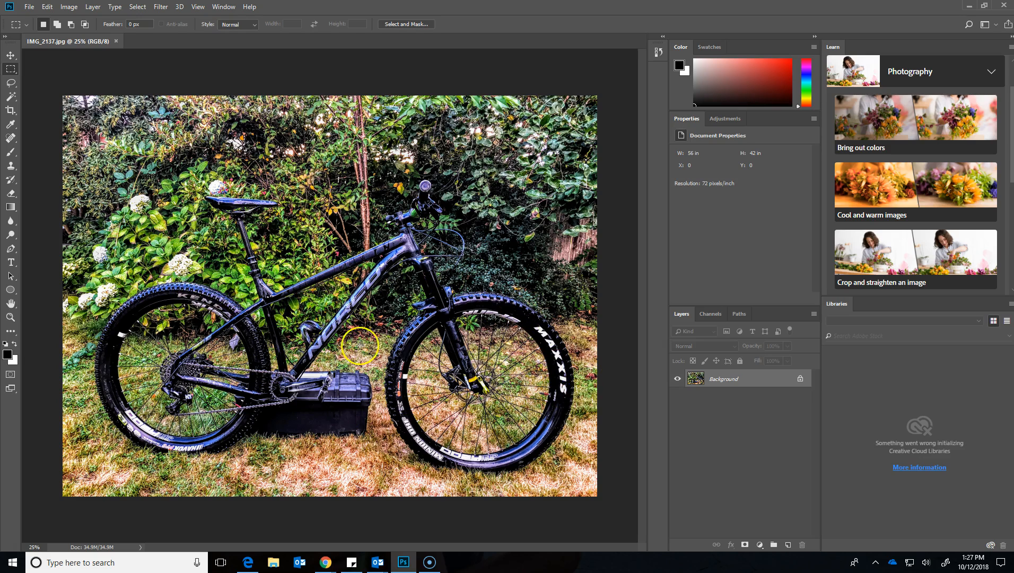
mouse_move(757, 344)
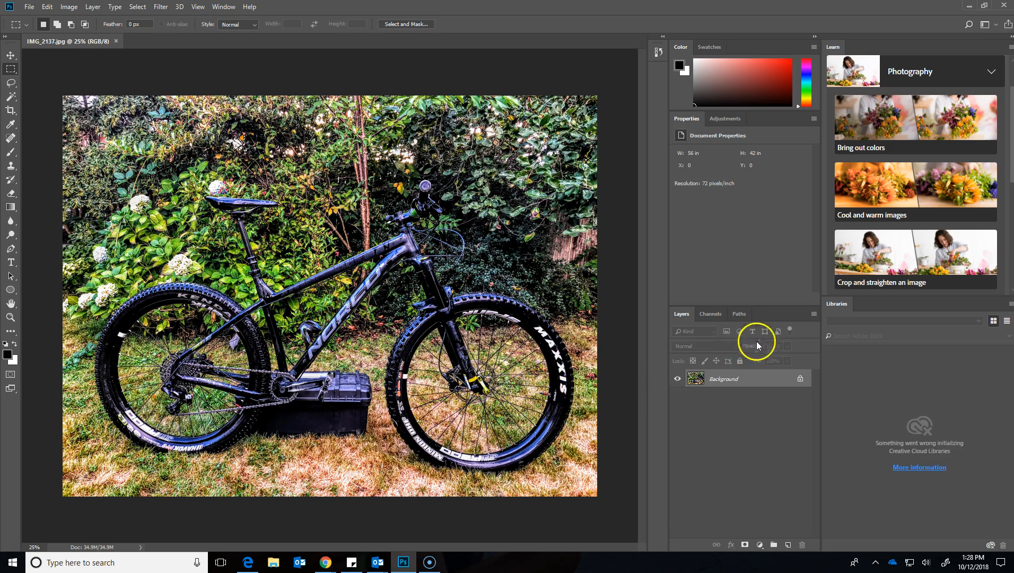
mouse_move(714, 390)
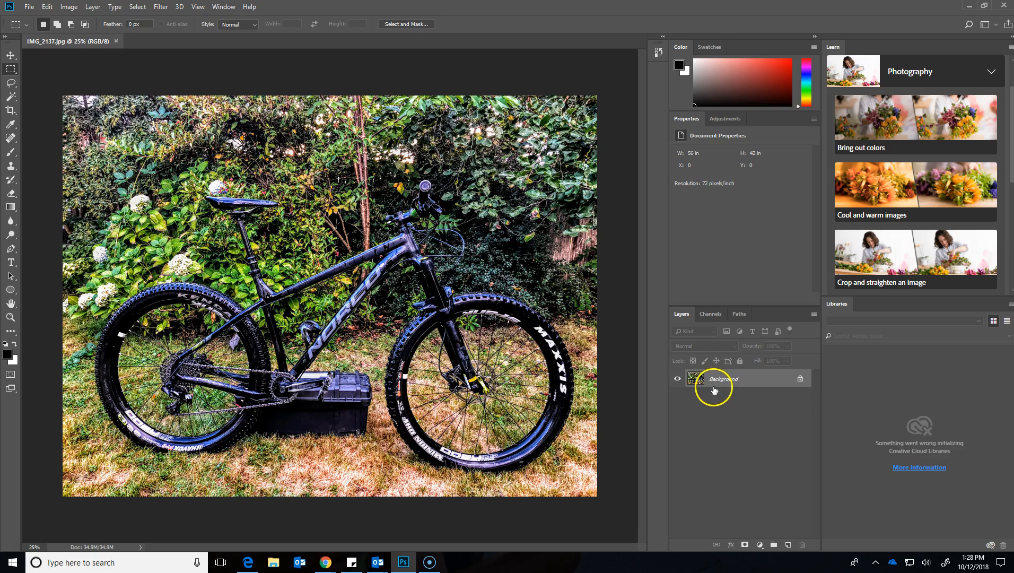
- Open the top-down bike photo IMG_2142.jpg as a second document
click(29, 7)
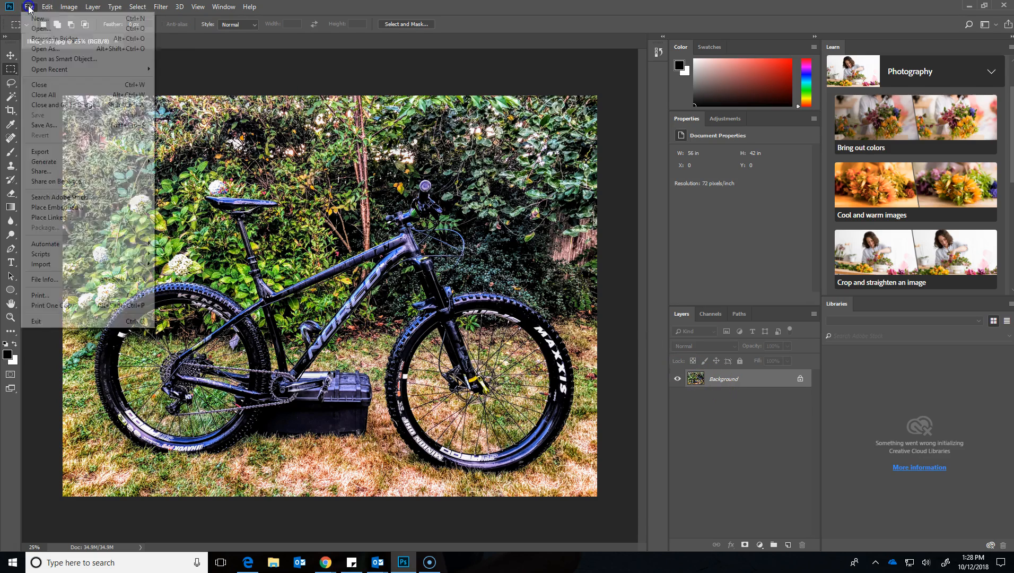
mouse_move(40, 29)
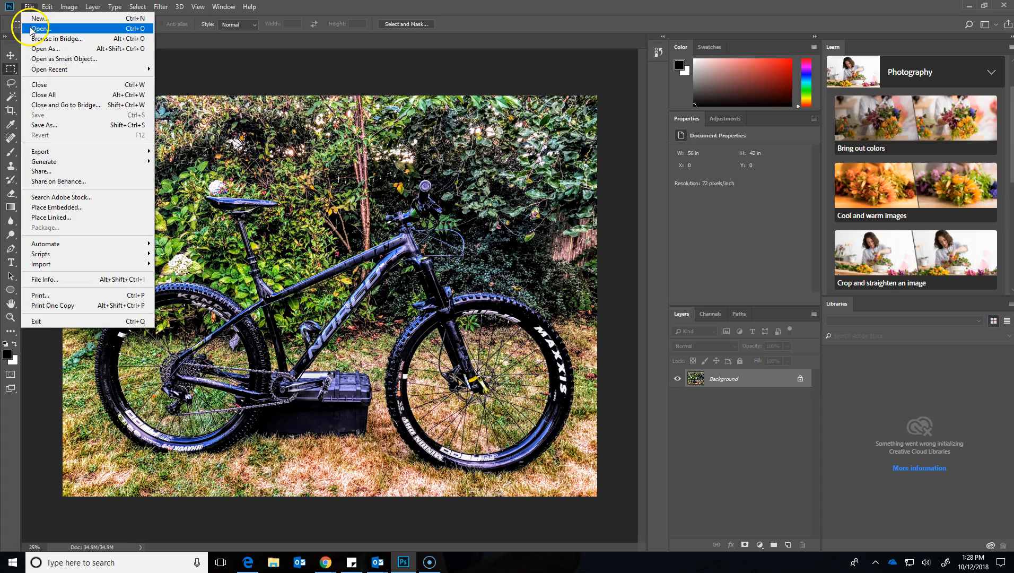
click(39, 29)
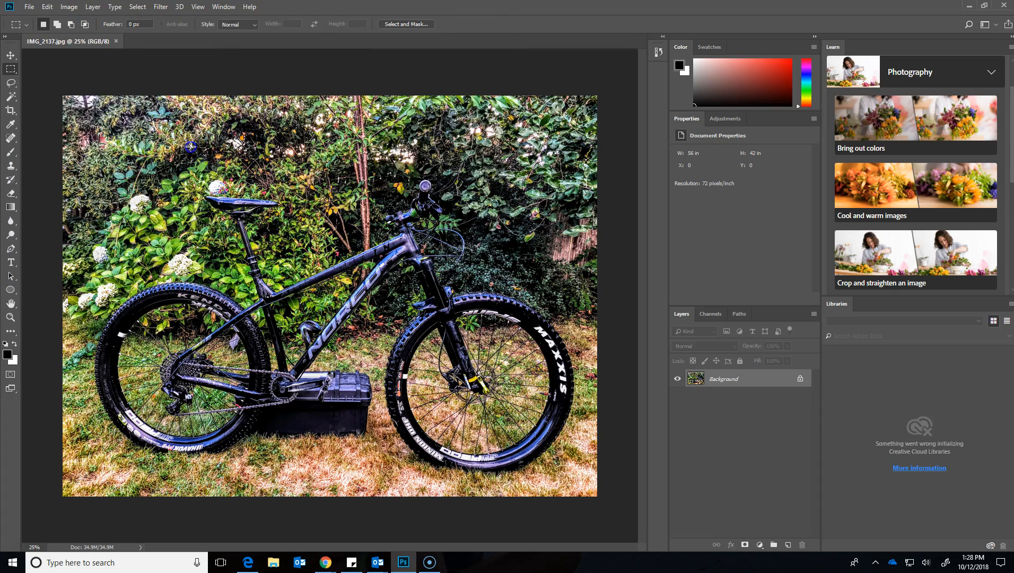
click(175, 41)
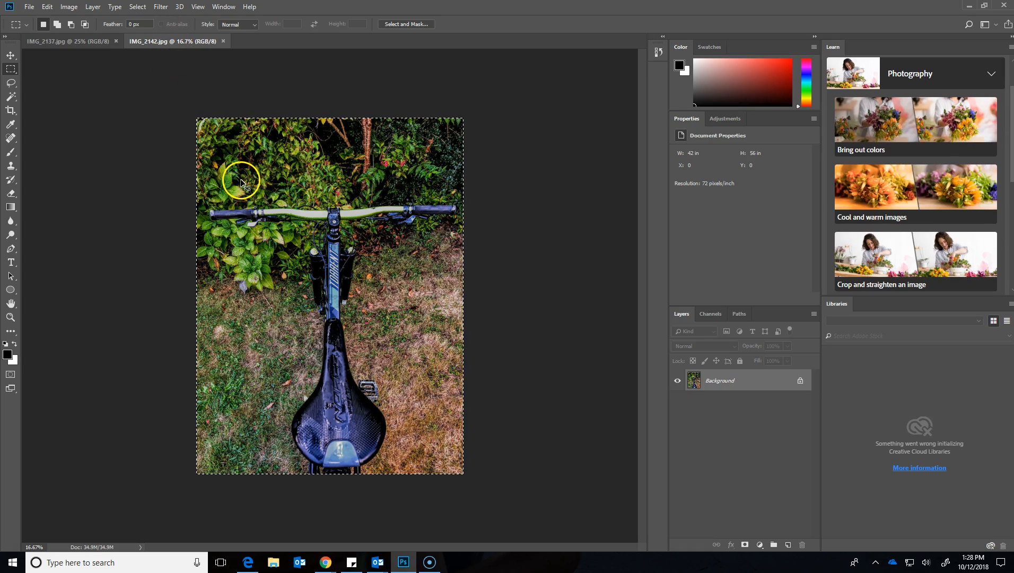
mouse_move(42, 8)
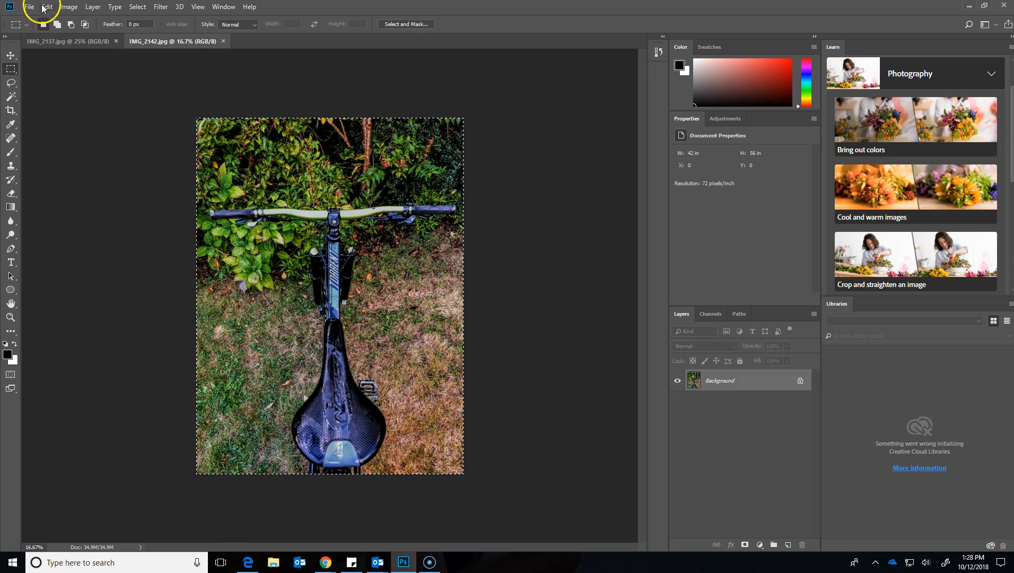
click(64, 41)
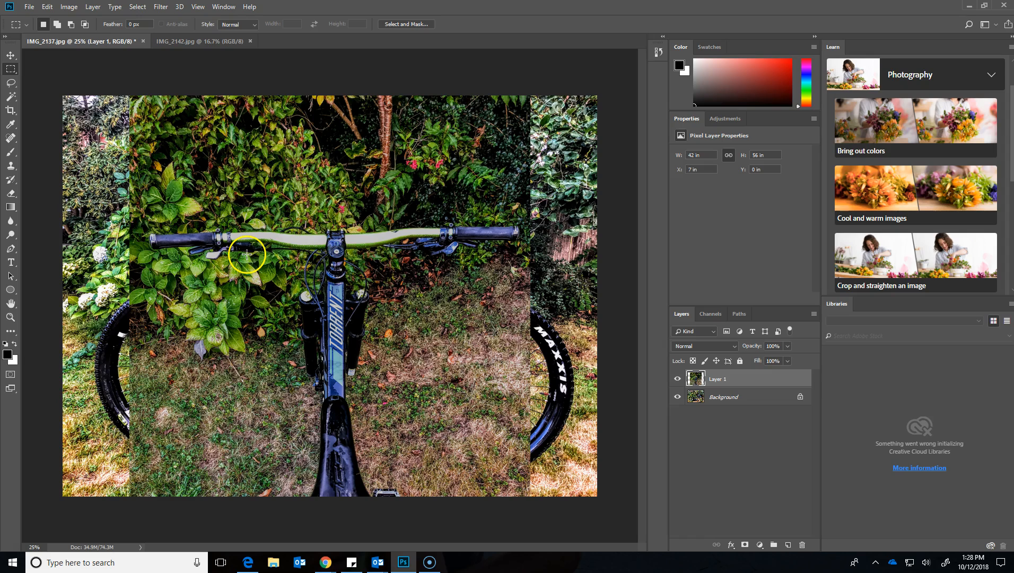
mouse_move(77, 531)
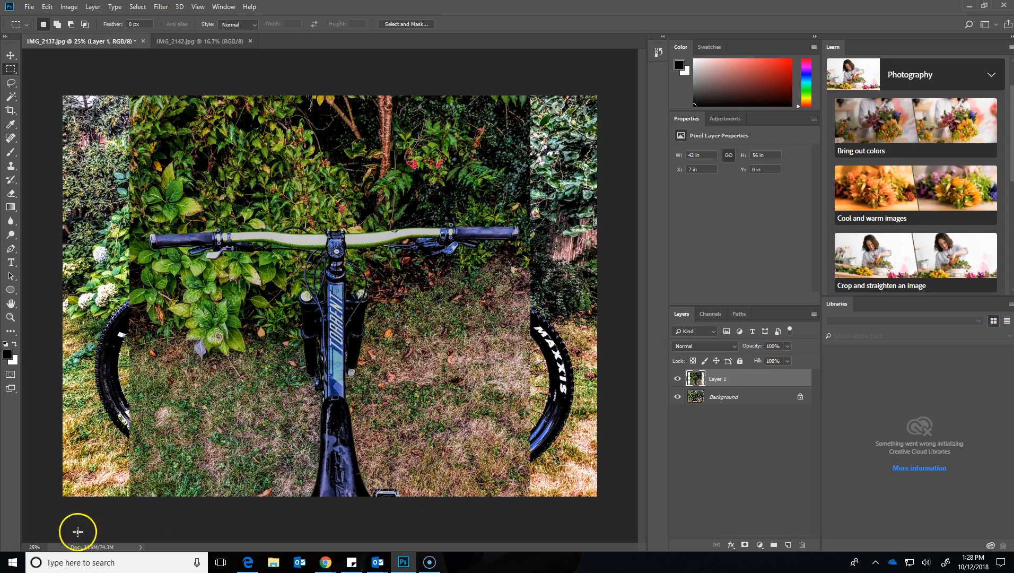